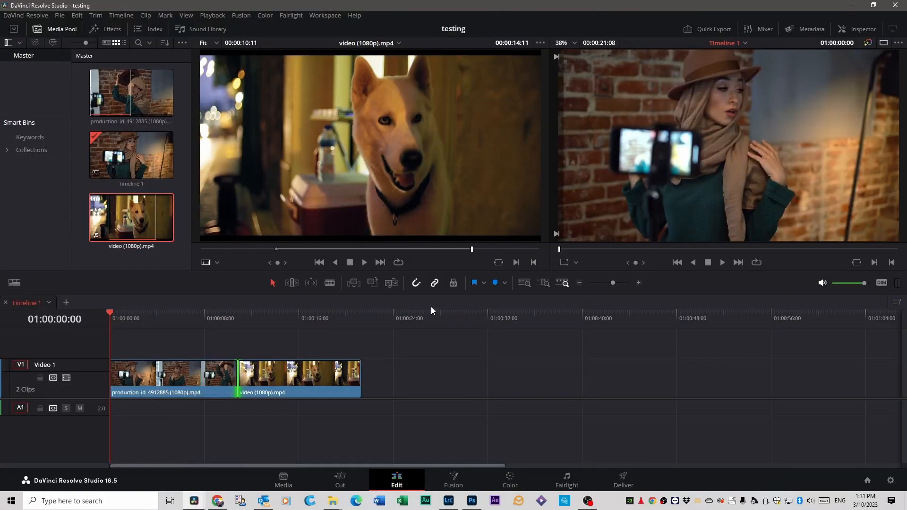
pyautogui.moveTo(397, 318)
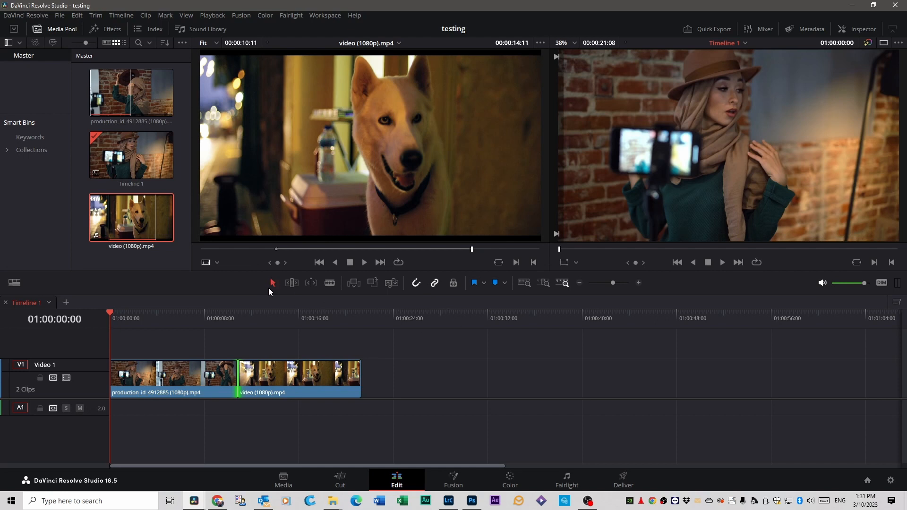
pyautogui.moveTo(261, 295)
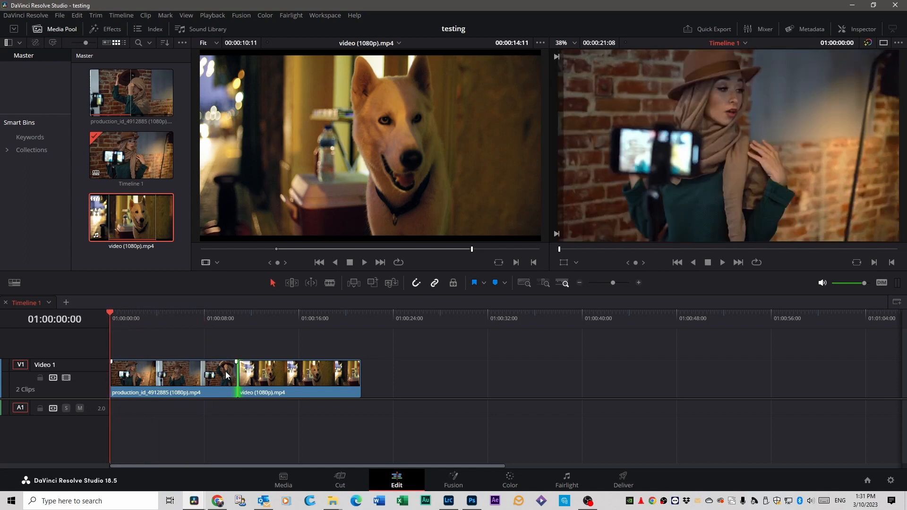
pyautogui.moveTo(195, 383)
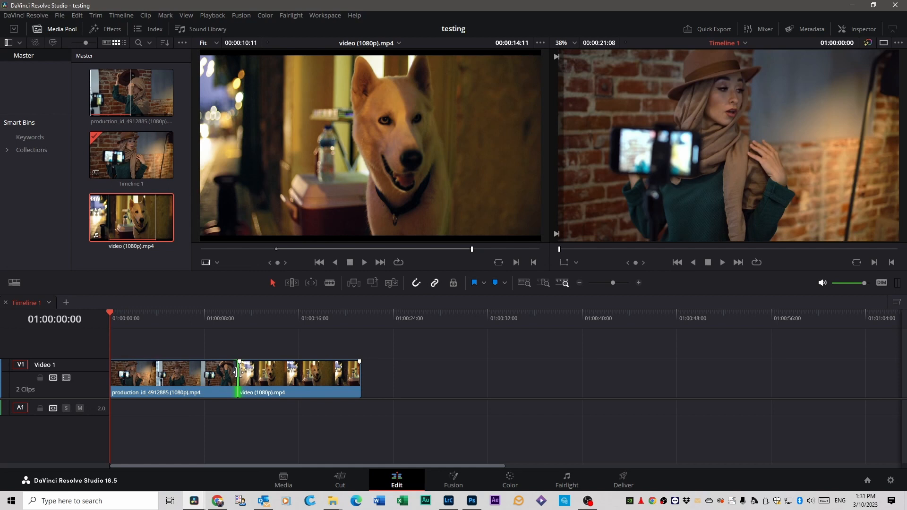
# Step: Trim the cut between the production and dog clips, then drag the dog clip toward track V2
pyautogui.moveTo(239, 373); pyautogui.dragTo(224, 373)
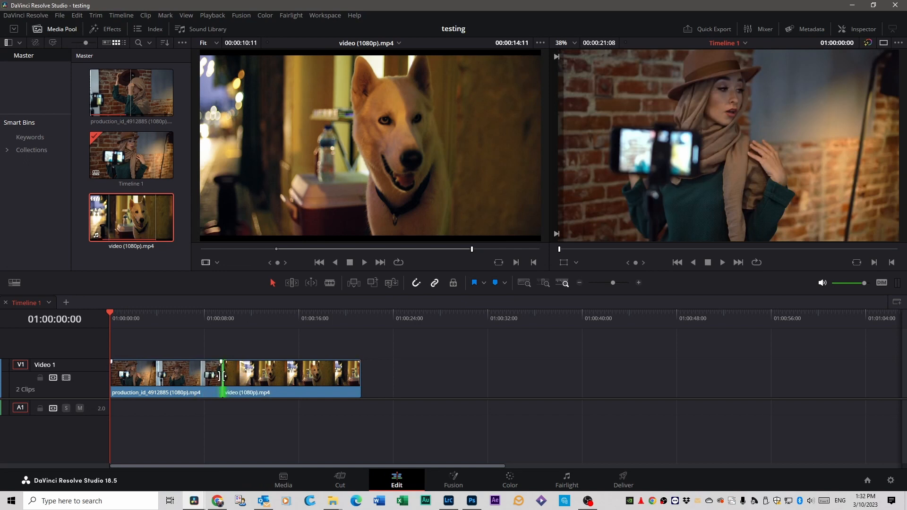
pyautogui.moveTo(225, 374); pyautogui.dragTo(242, 374)
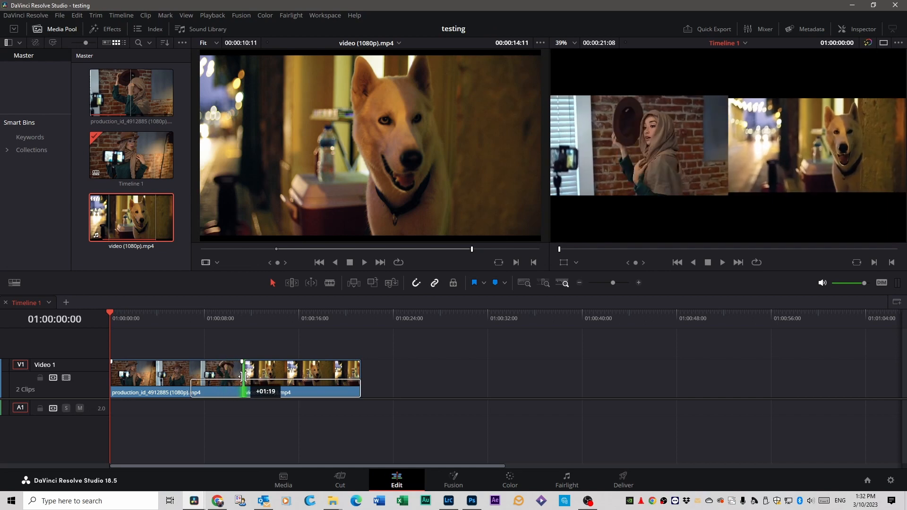
pyautogui.moveTo(241, 375); pyautogui.dragTo(234, 376)
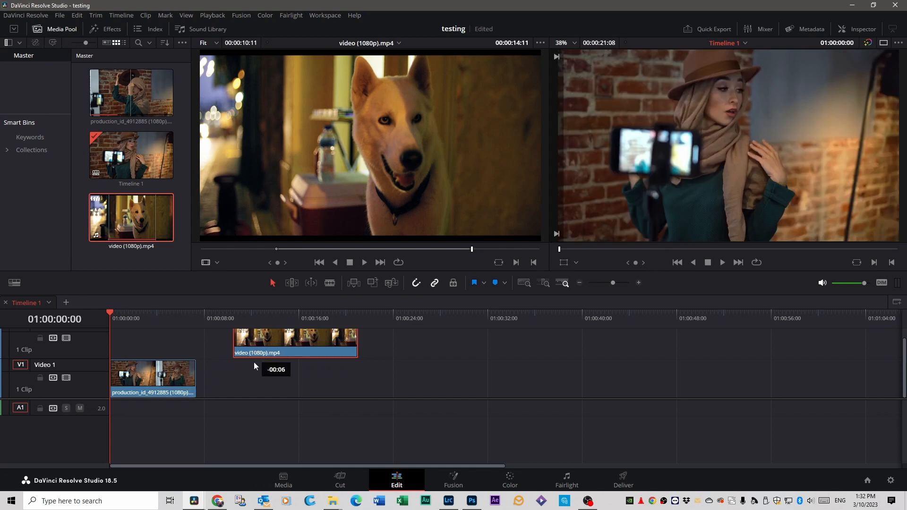
# Step: Drag the video (1080p).mp4 clip back onto Video 1 right after the production clip
pyautogui.moveTo(295, 338); pyautogui.dragTo(258, 379)
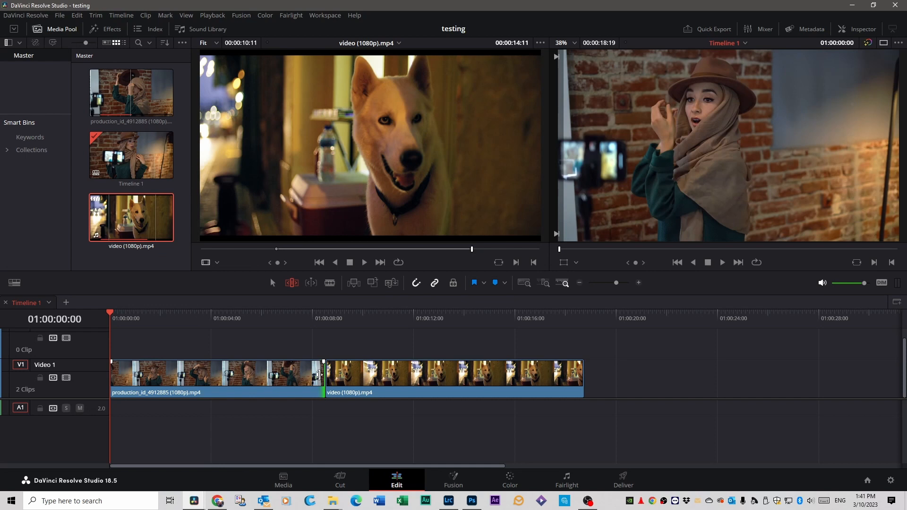
# Step: Ripple-trim the production/dog cut to lengthen the production clip, then cut the dog clip near 01:00:11
pyautogui.click(454, 373)
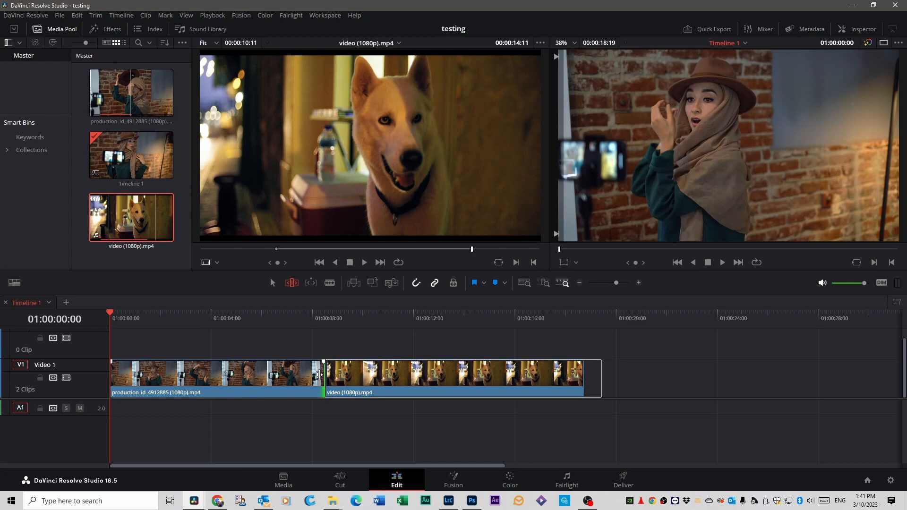
pyautogui.moveTo(324, 376); pyautogui.dragTo(293, 376)
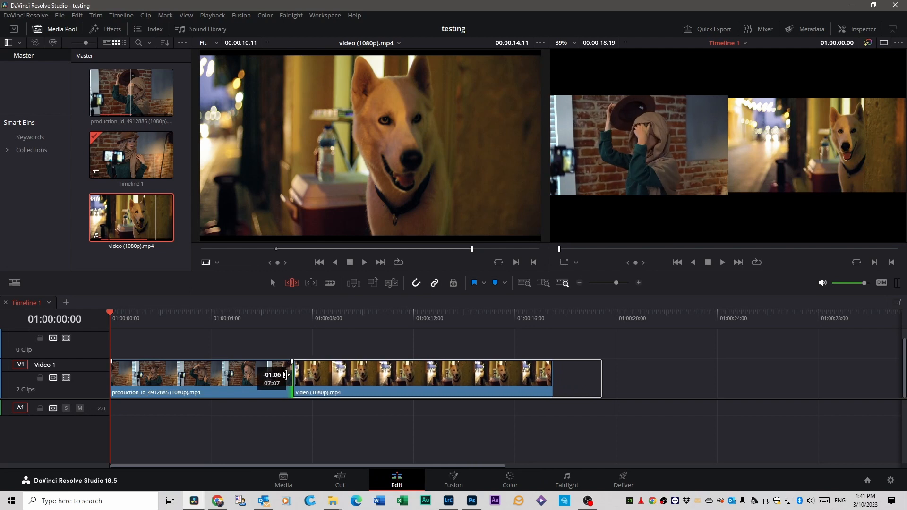
pyautogui.moveTo(292, 376); pyautogui.dragTo(258, 376)
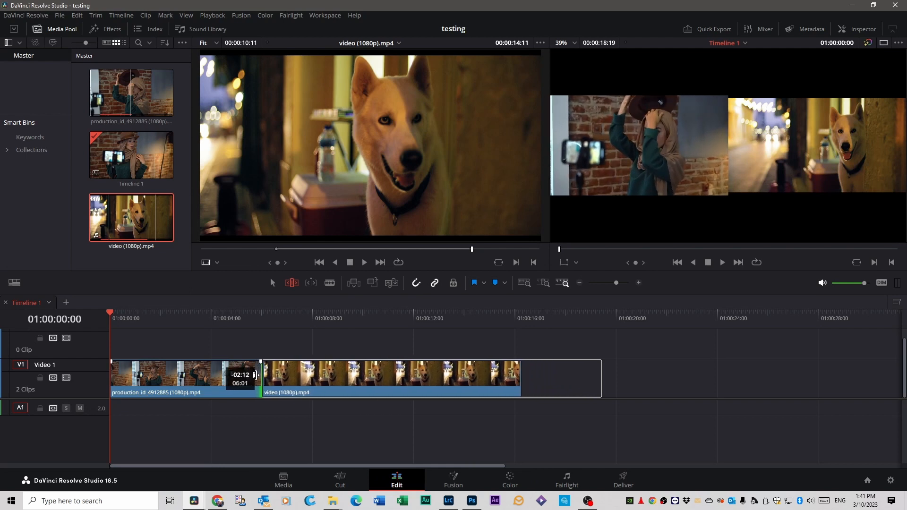
pyautogui.moveTo(259, 376); pyautogui.dragTo(320, 376)
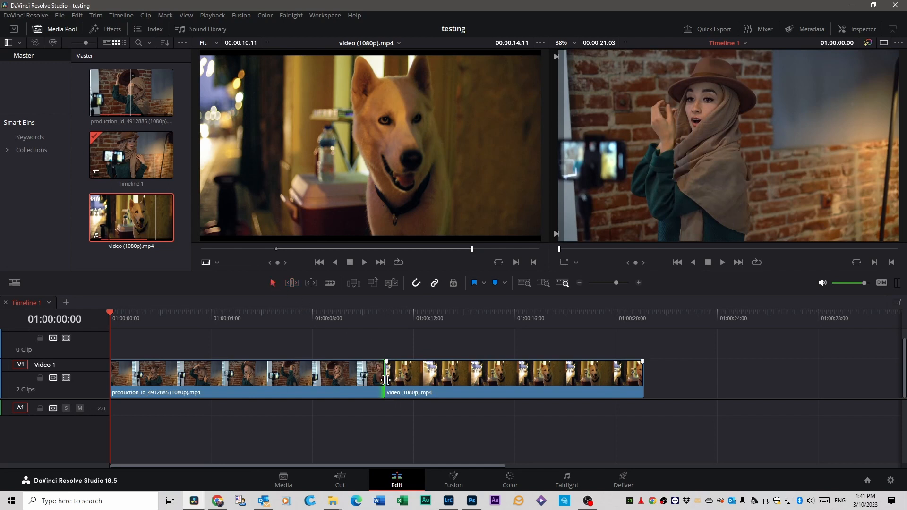
pyautogui.moveTo(384, 380); pyautogui.dragTo(420, 380)
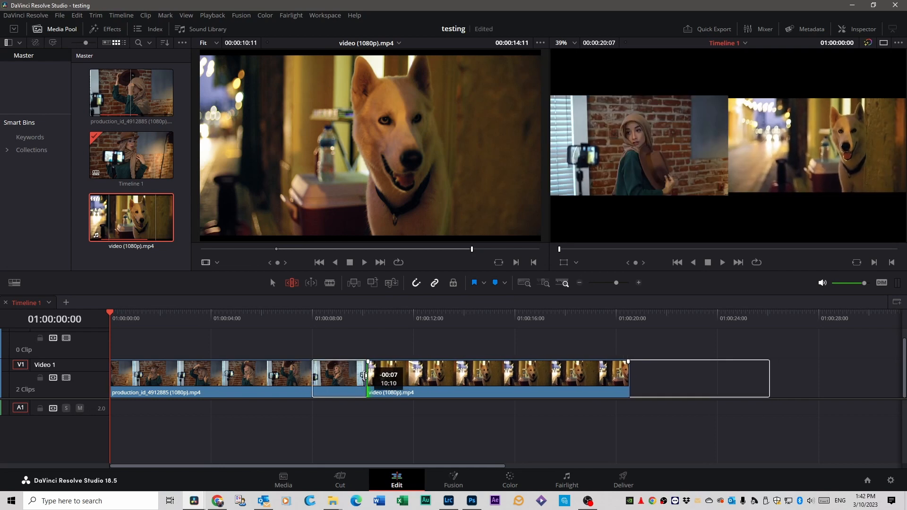
pyautogui.moveTo(368, 379); pyautogui.dragTo(357, 379)
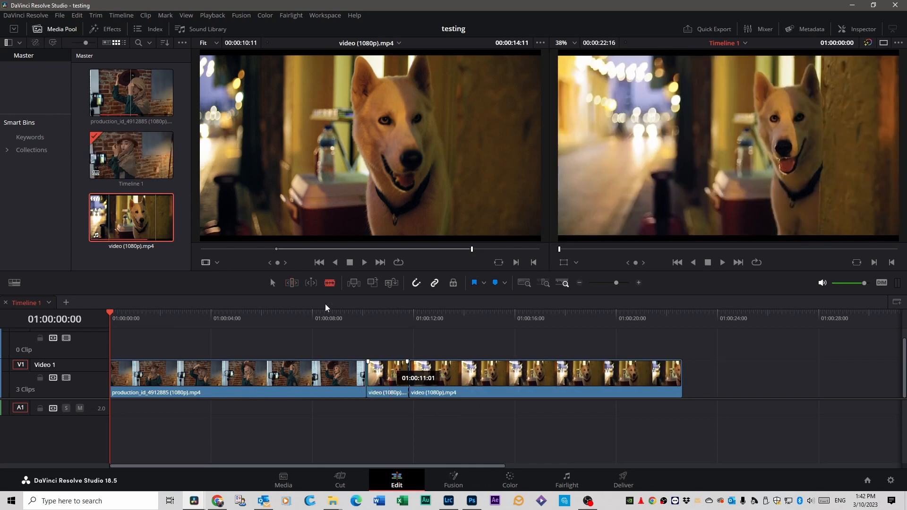
# Step: Select the short middle video (1080p).mp4 piece in Selection Mode
pyautogui.click(386, 373)
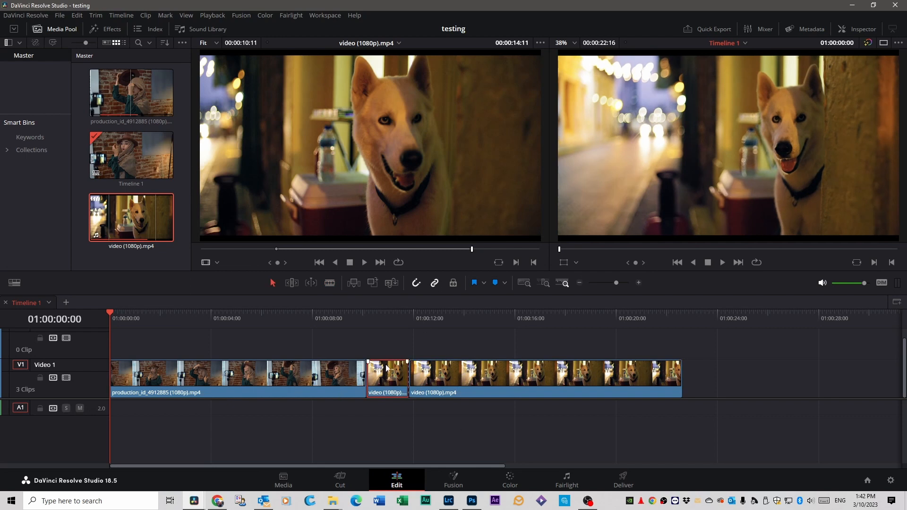
pyautogui.moveTo(232, 387)
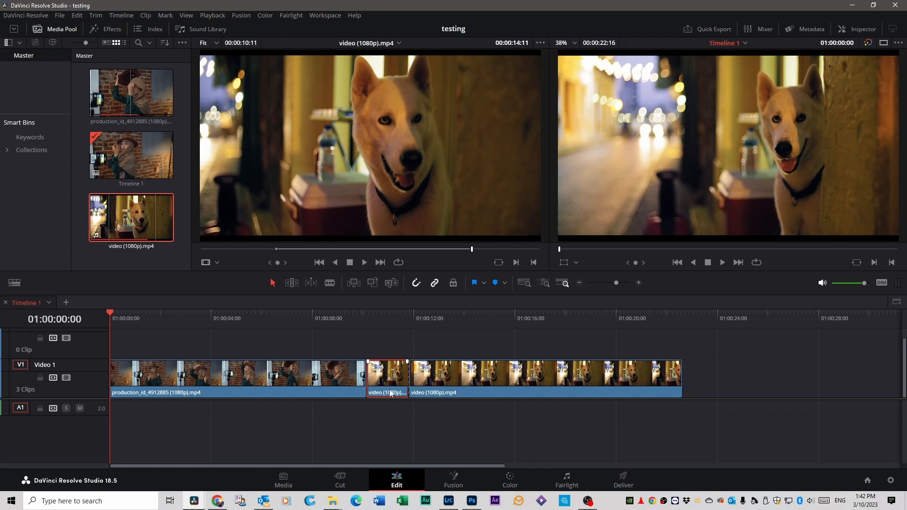
pyautogui.moveTo(383, 384)
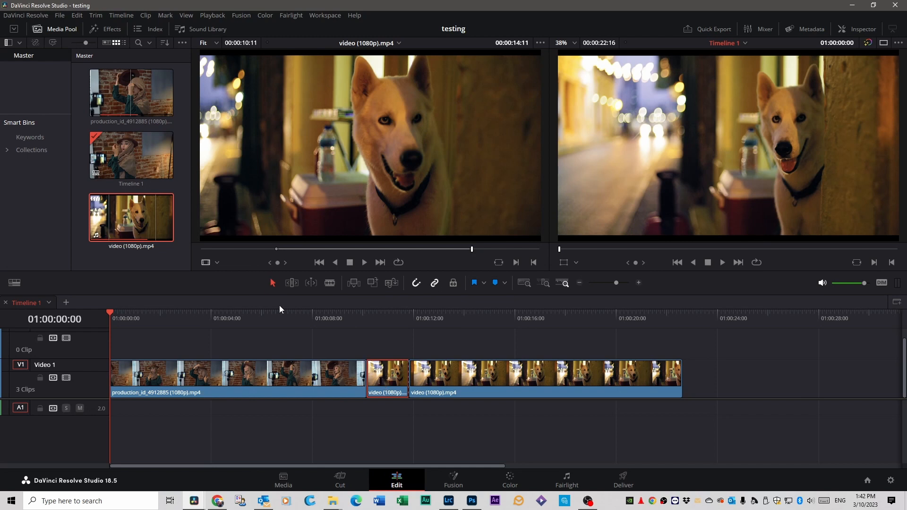
# Step: Lift the short dog piece onto V2, slide it, and drop it back between the clips
pyautogui.moveTo(387, 379); pyautogui.dragTo(386, 341)
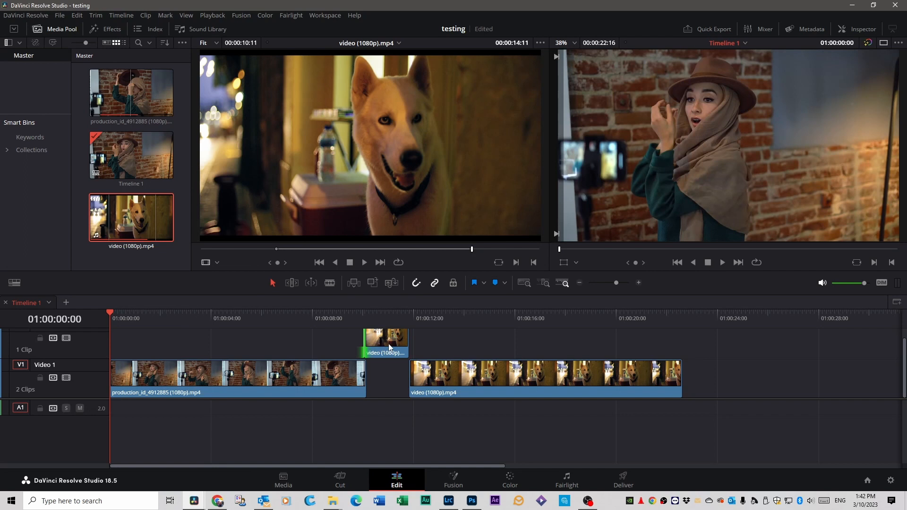
pyautogui.moveTo(405, 340); pyautogui.dragTo(432, 340)
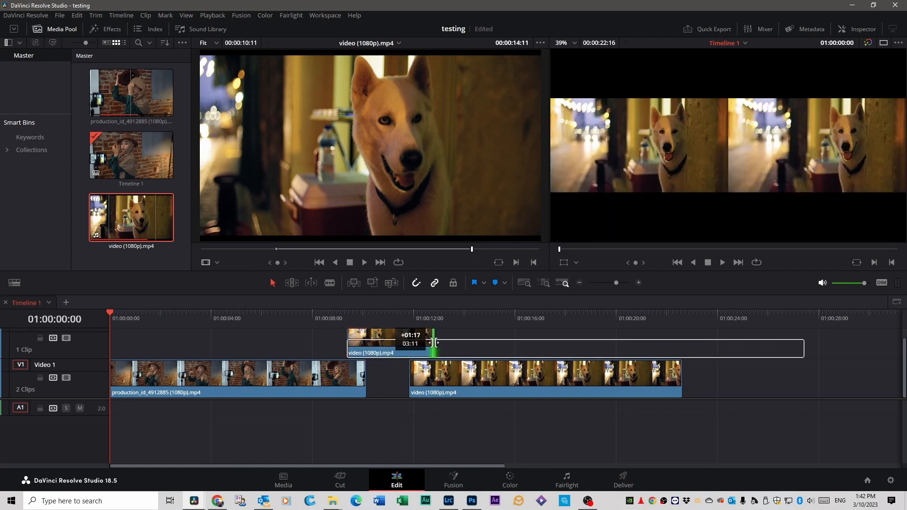
pyautogui.moveTo(436, 342); pyautogui.dragTo(387, 347)
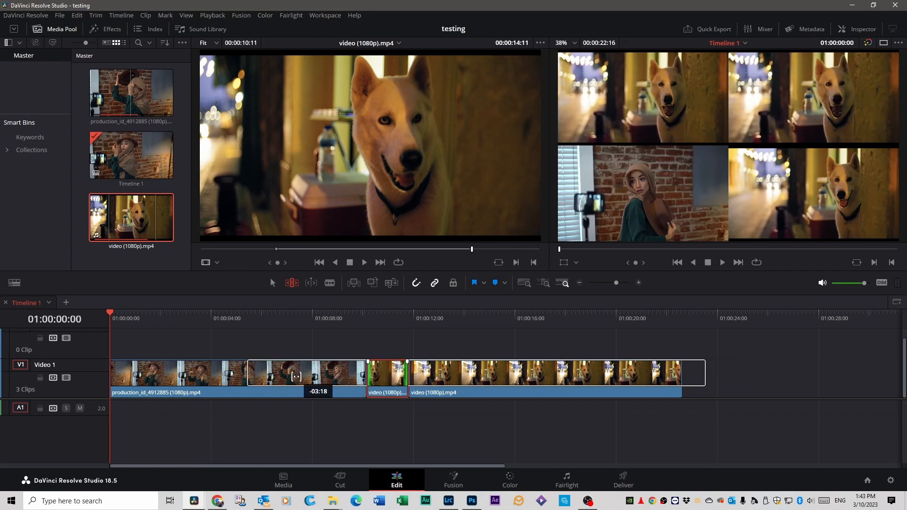
# Step: Slip the footage inside the short middle dog clip by about six frames in Trim Edit Mode
pyautogui.moveTo(318, 375); pyautogui.dragTo(288, 374)
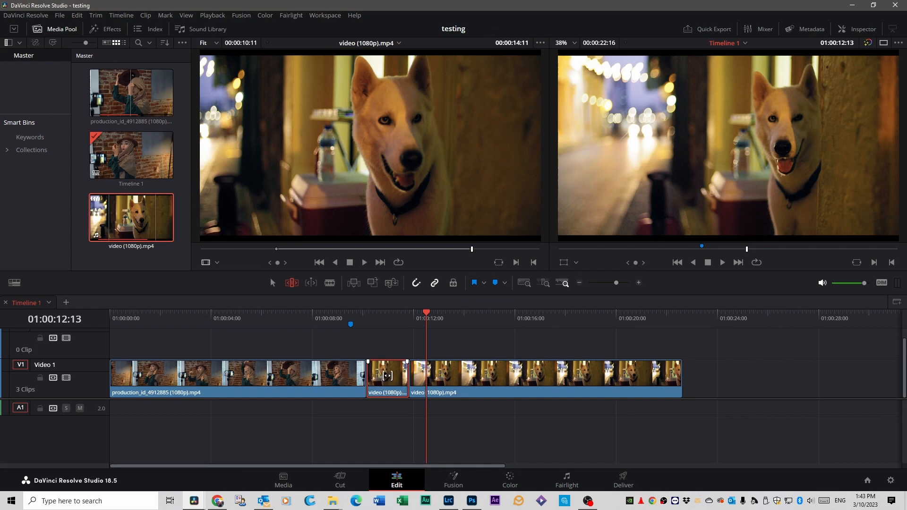
pyautogui.moveTo(367, 376); pyautogui.dragTo(367, 376)
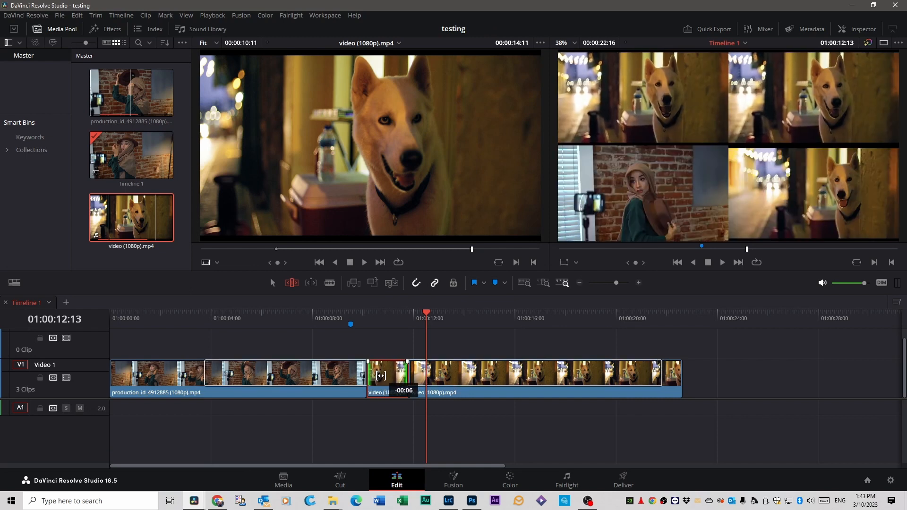